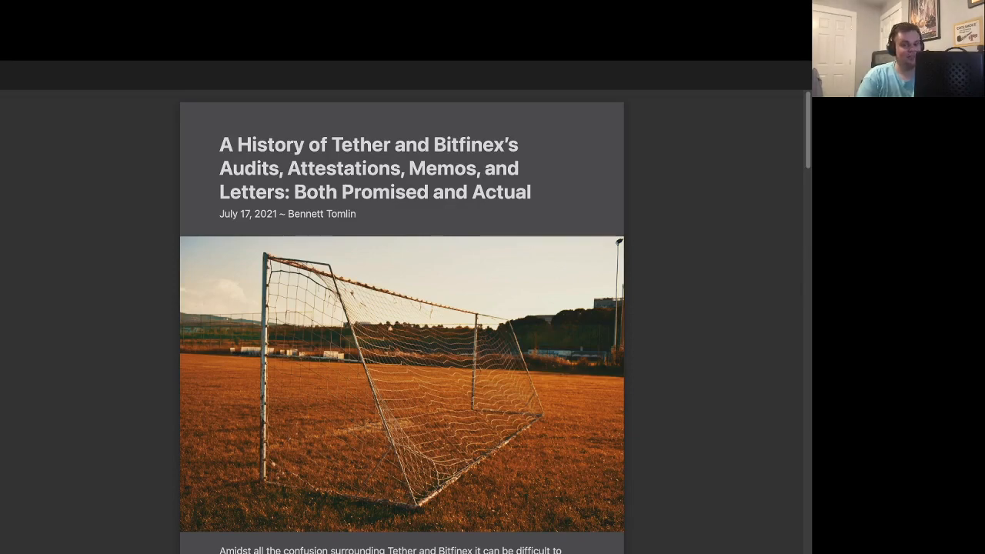
{"action": "scroll", "scroll_direction": "down", "scroll_amount": 3}
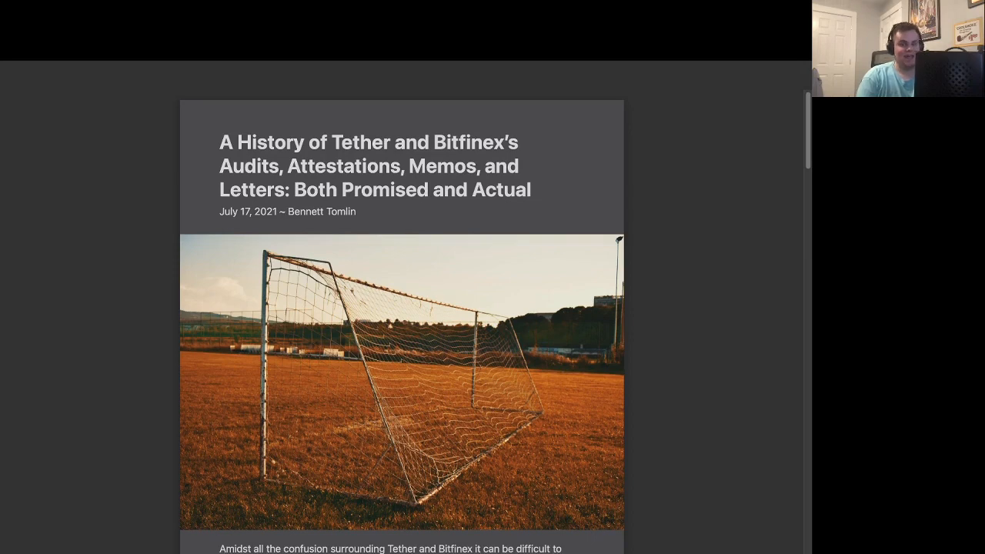
{"action": "scroll", "scroll_direction": "down", "scroll_amount": 3}
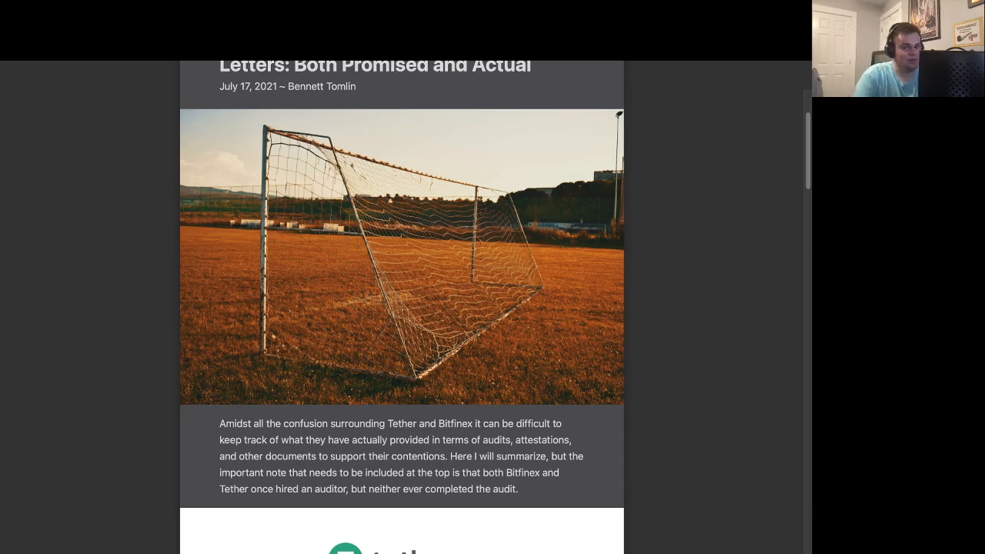
{"action": "scroll", "scroll_direction": "down", "scroll_amount": 3}
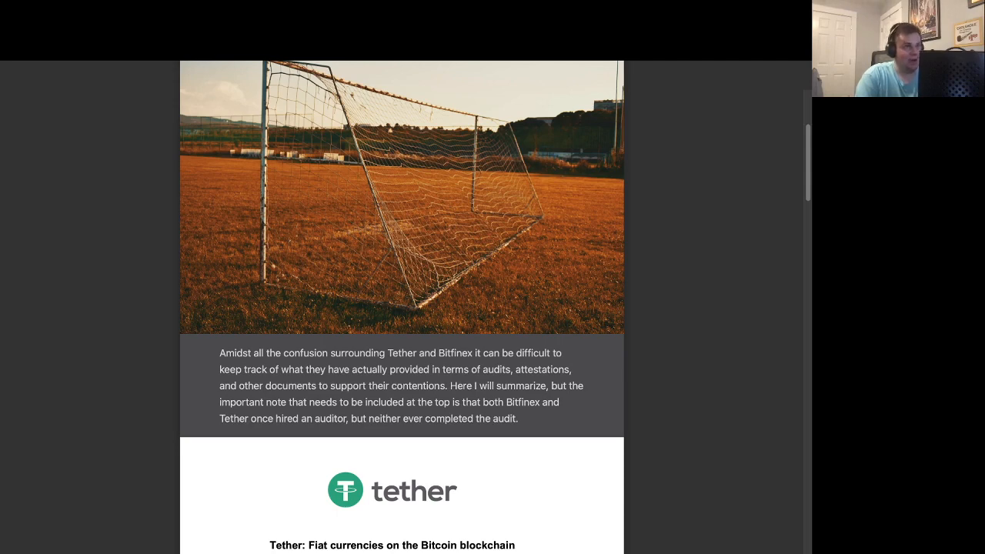
{"action": "scroll", "scroll_direction": "down", "scroll_amount": 3}
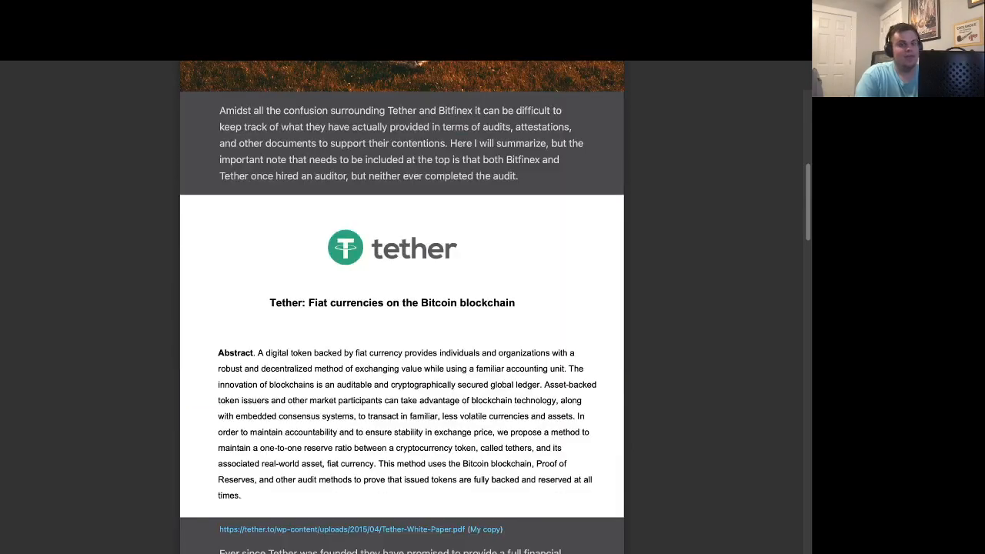
{"action": "scroll", "scroll_direction": "down", "scroll_amount": 3}
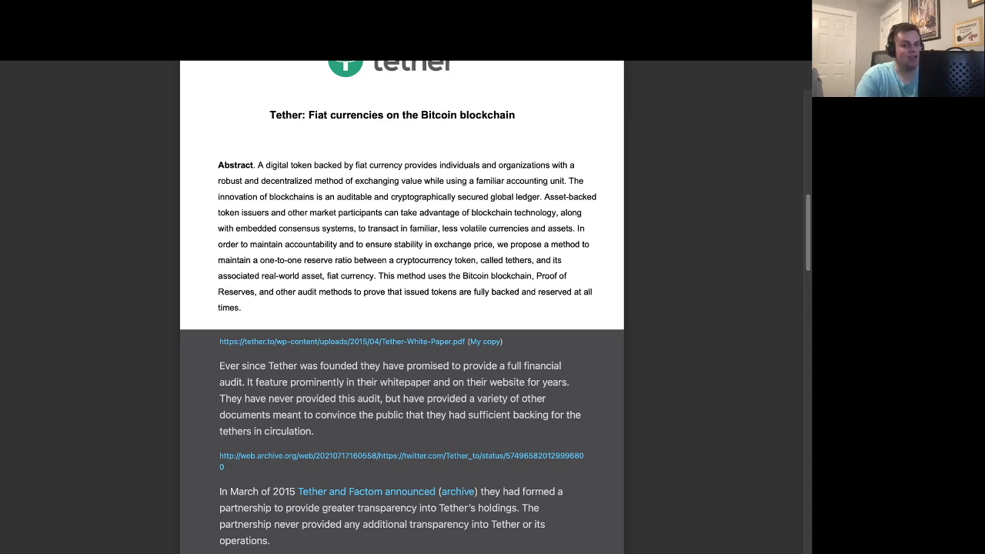
{"action": "scroll", "scroll_direction": "down", "scroll_amount": 3}
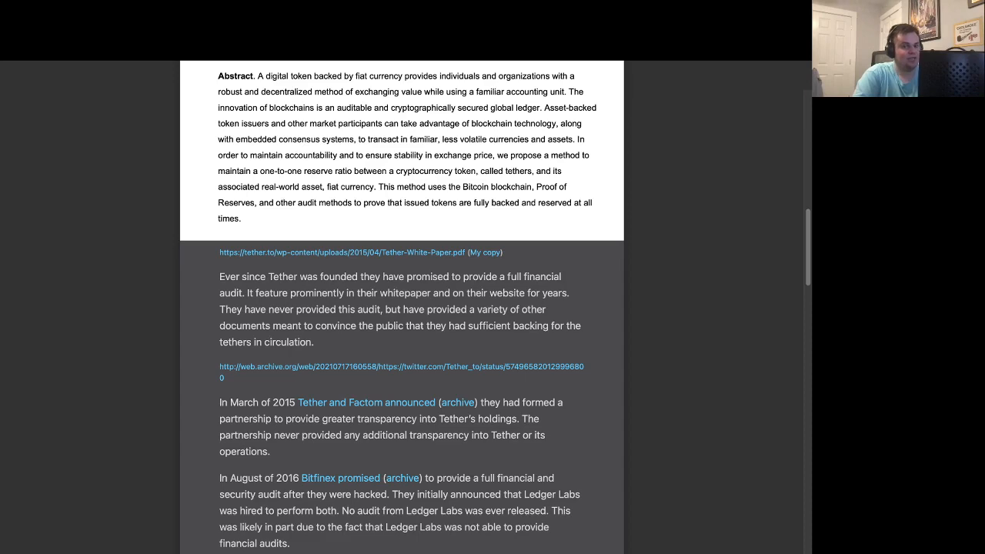
{"action": "scroll", "scroll_direction": "down", "scroll_amount": 3}
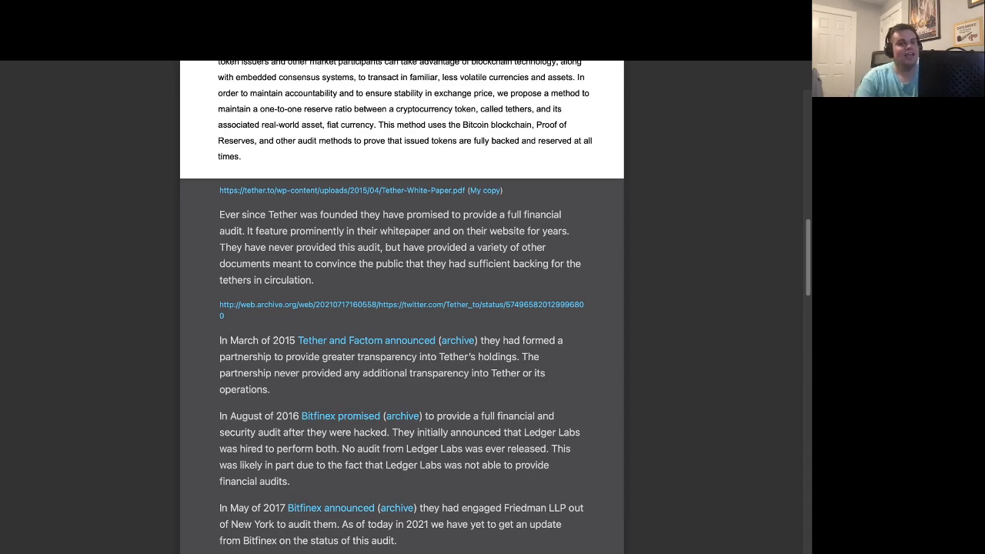
{"action": "scroll", "scroll_direction": "down", "scroll_amount": 3}
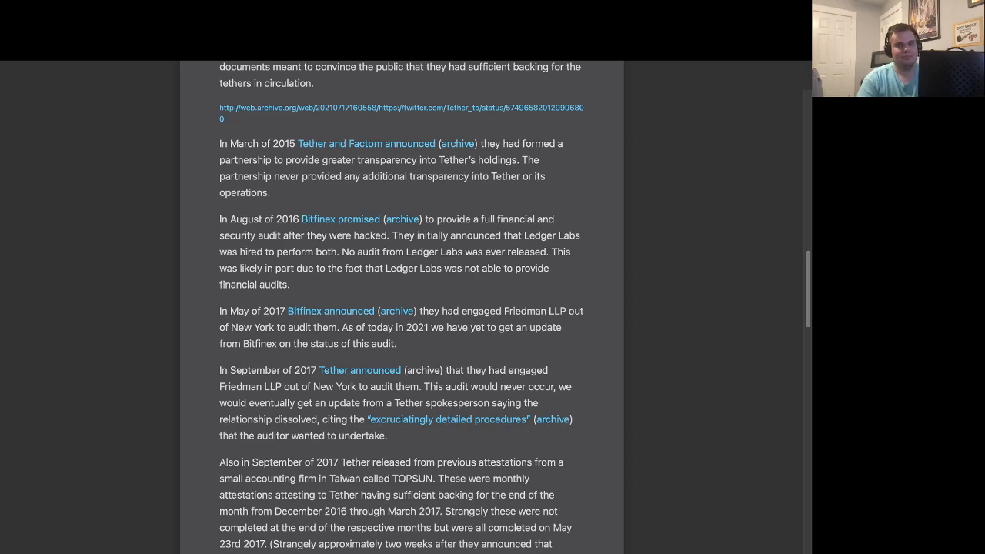
{"action": "scroll", "scroll_direction": "down", "scroll_amount": 3}
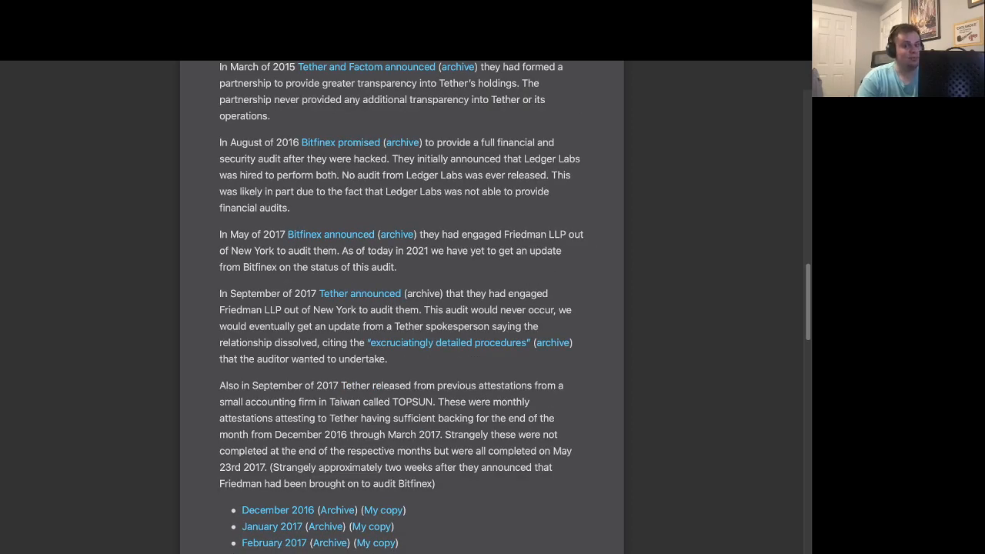
{"action": "scroll", "scroll_direction": "down", "scroll_amount": 3}
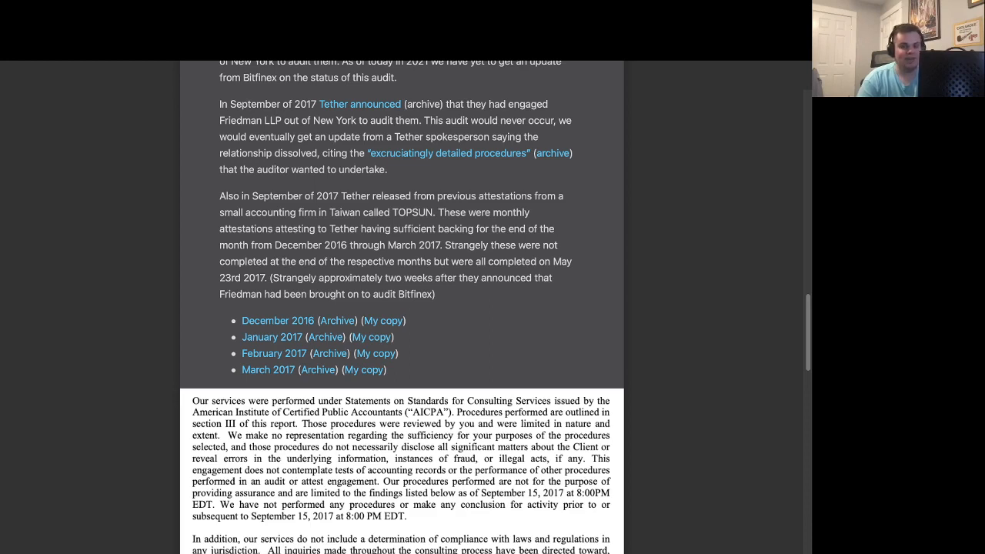
{"action": "scroll", "scroll_direction": "down", "scroll_amount": 3}
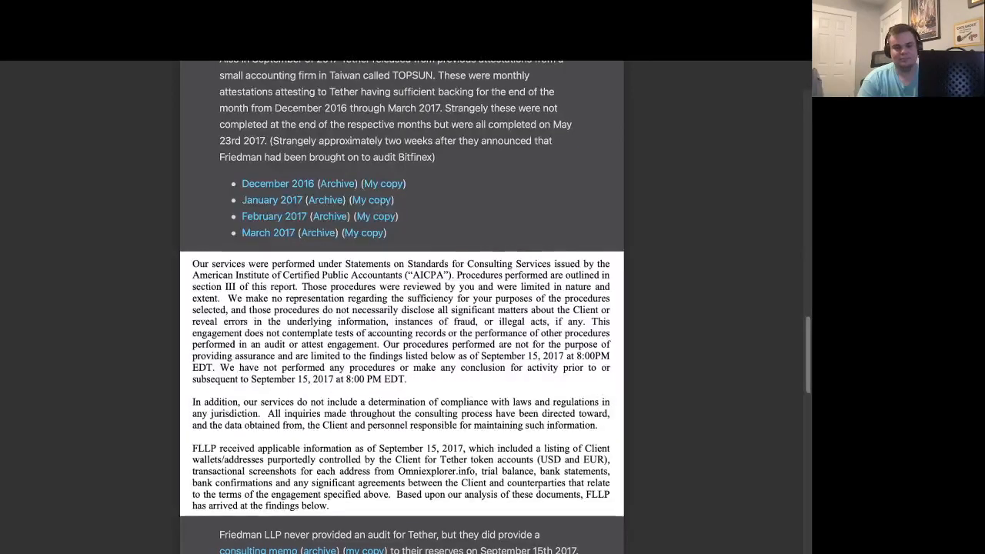
{"action": "scroll", "scroll_direction": "down", "scroll_amount": 3}
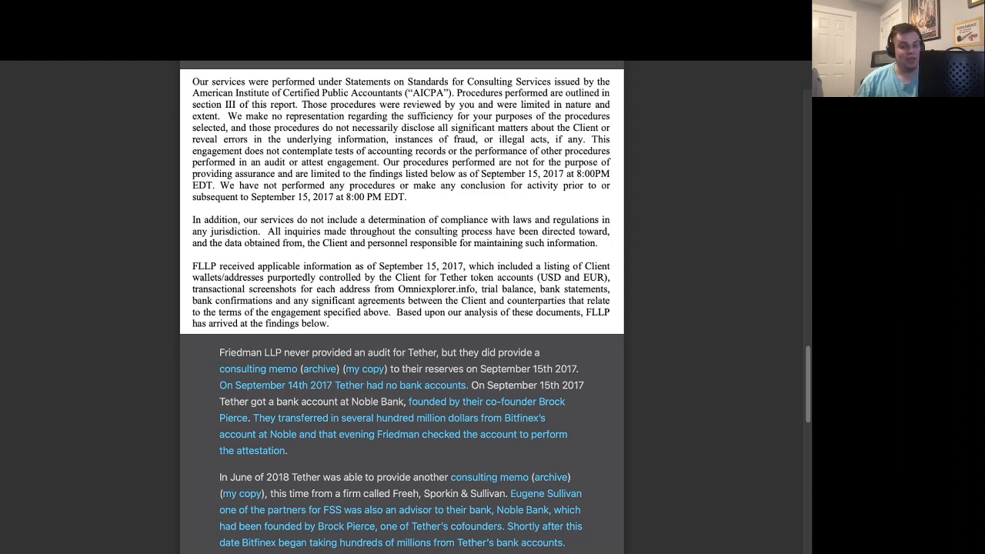
{"action": "scroll", "scroll_direction": "down", "scroll_amount": 3}
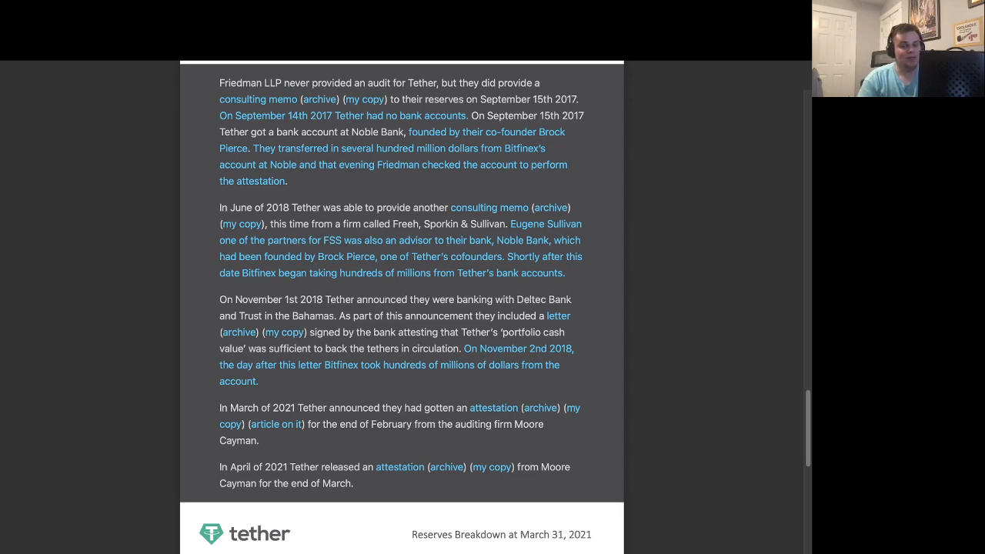
{"action": "scroll", "scroll_direction": "down", "scroll_amount": 3}
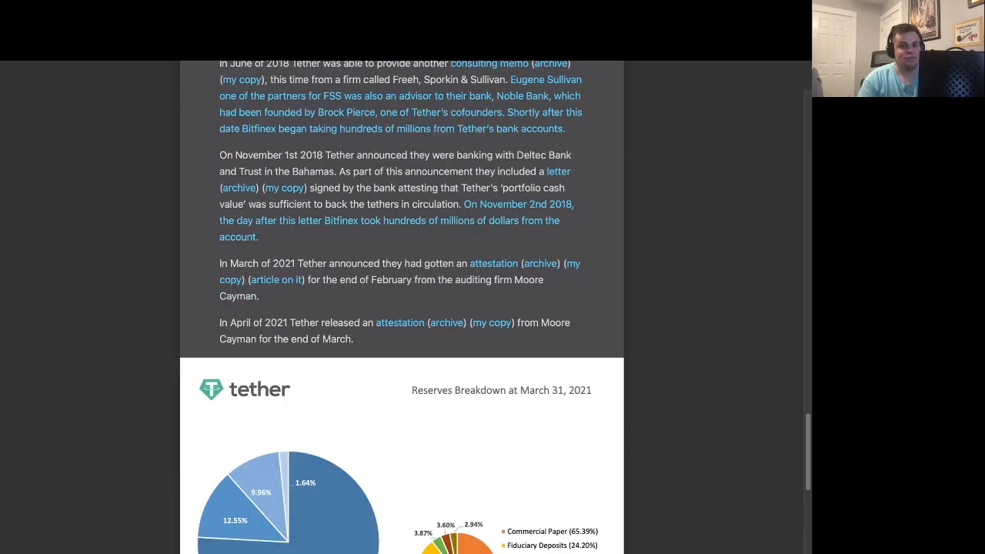
{"action": "scroll", "scroll_direction": "down", "scroll_amount": 3}
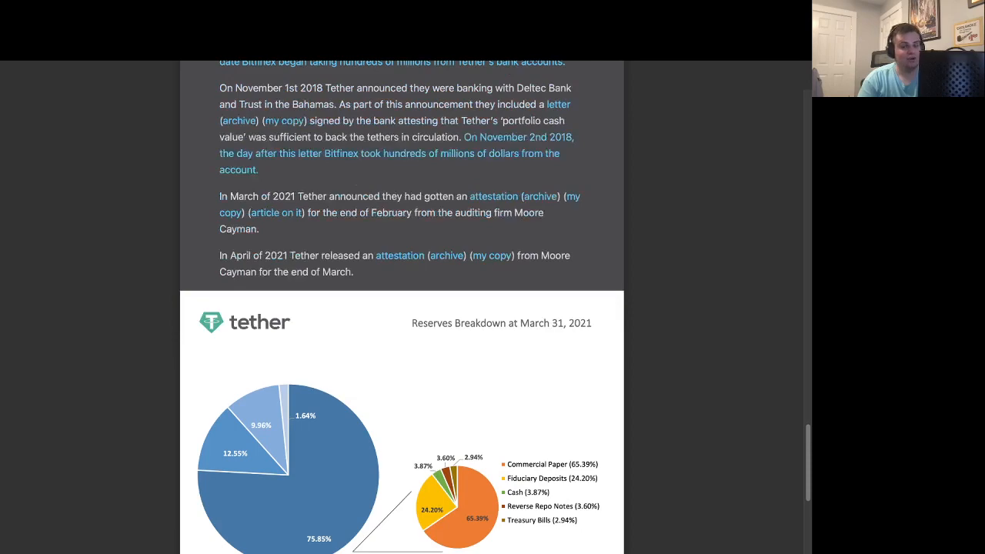